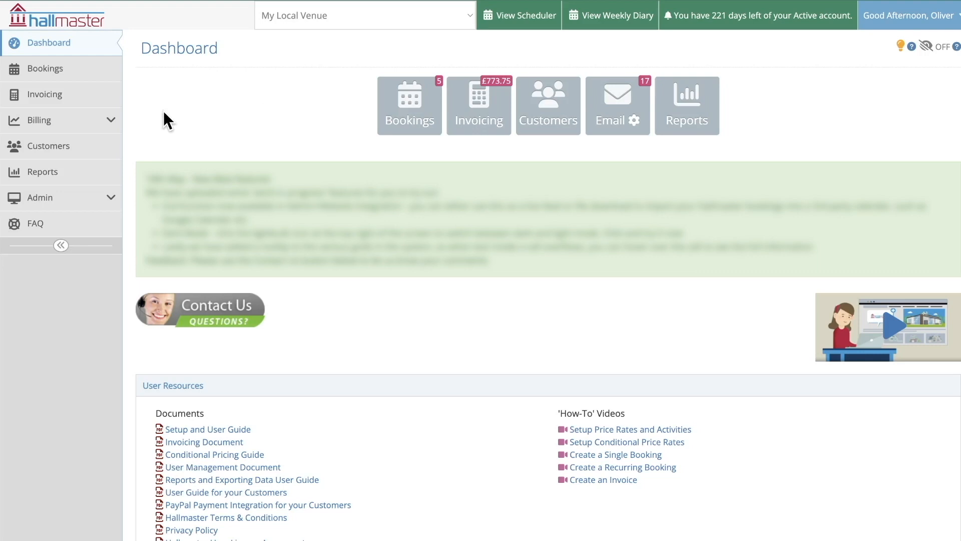
Step: Open Invoicing's Bulk Generate page and set the Bookings Date Filter to All
{"action": "left_click", "coordinate": [40, 197]}
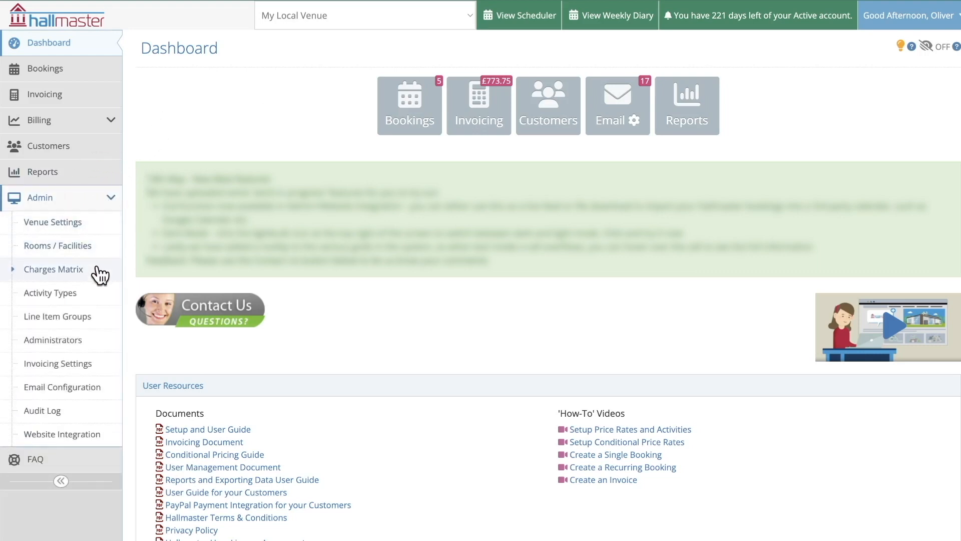
{"action": "left_click", "coordinate": [53, 269]}
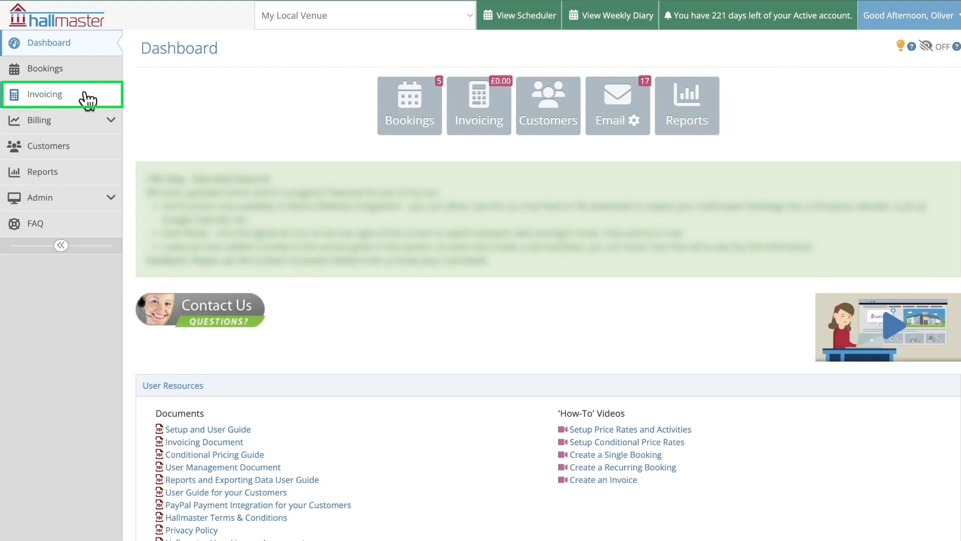
{"action": "left_click", "coordinate": [44, 95]}
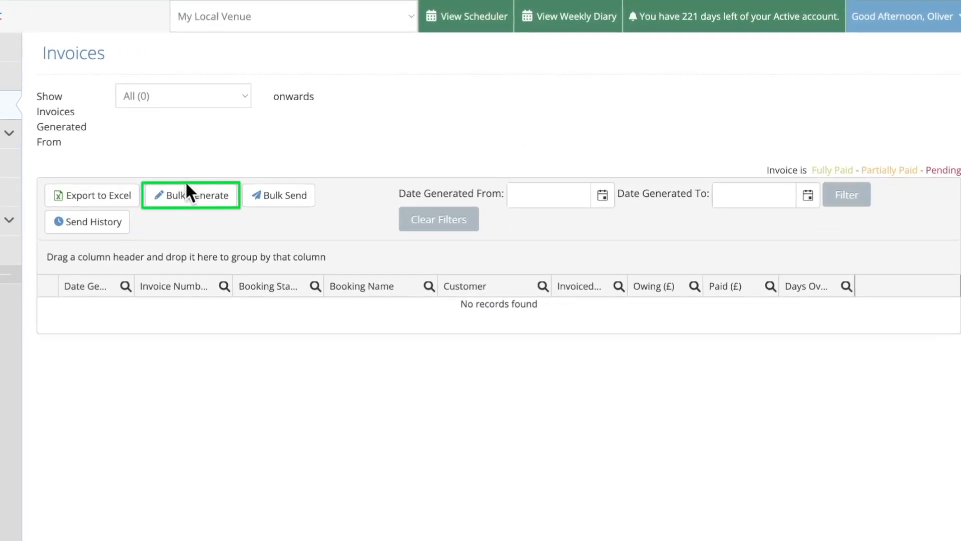
{"action": "left_click", "coordinate": [190, 195]}
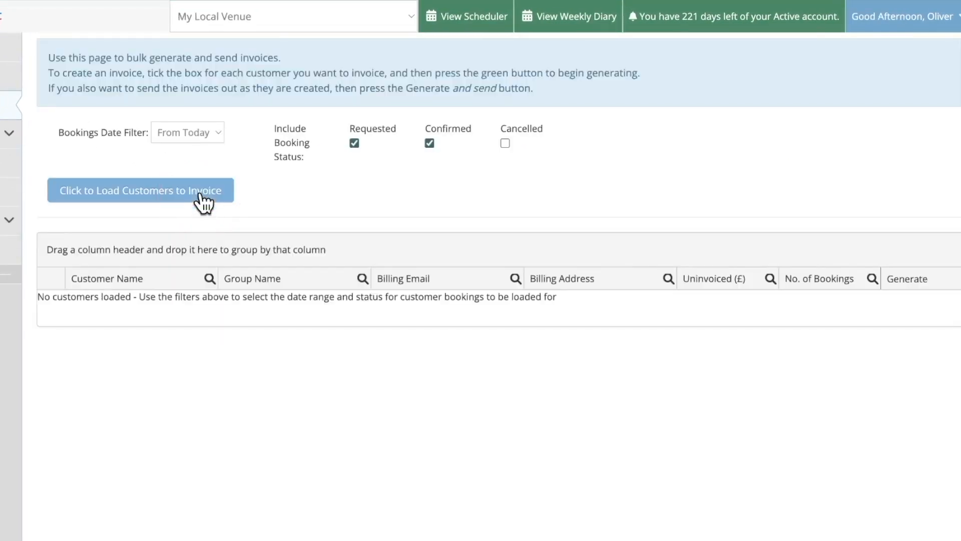
{"action": "left_click", "coordinate": [188, 132]}
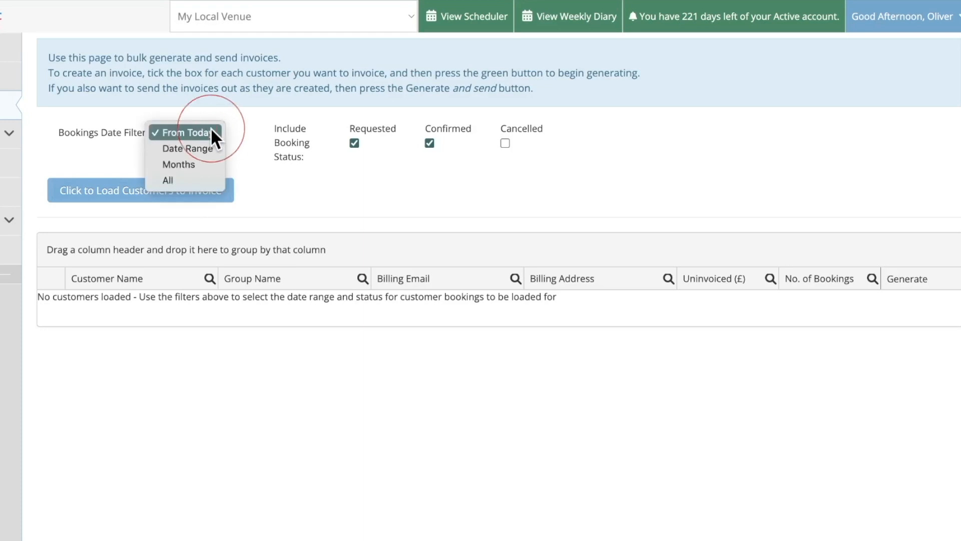
{"action": "mouse_move", "coordinate": [185, 180]}
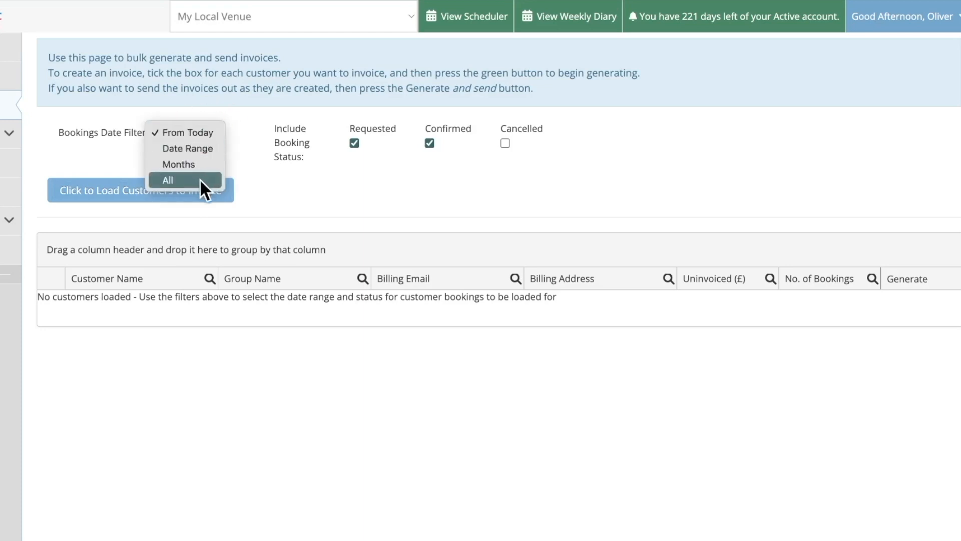
{"action": "left_click", "coordinate": [168, 180]}
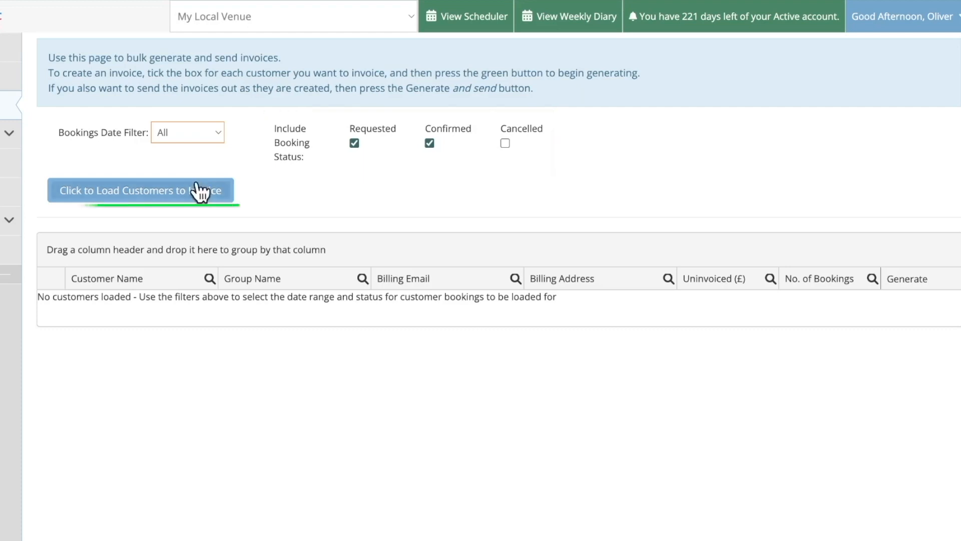
Step: Load customers to invoice and browse their uninvoiced amounts and booking counts
{"action": "left_click", "coordinate": [140, 190]}
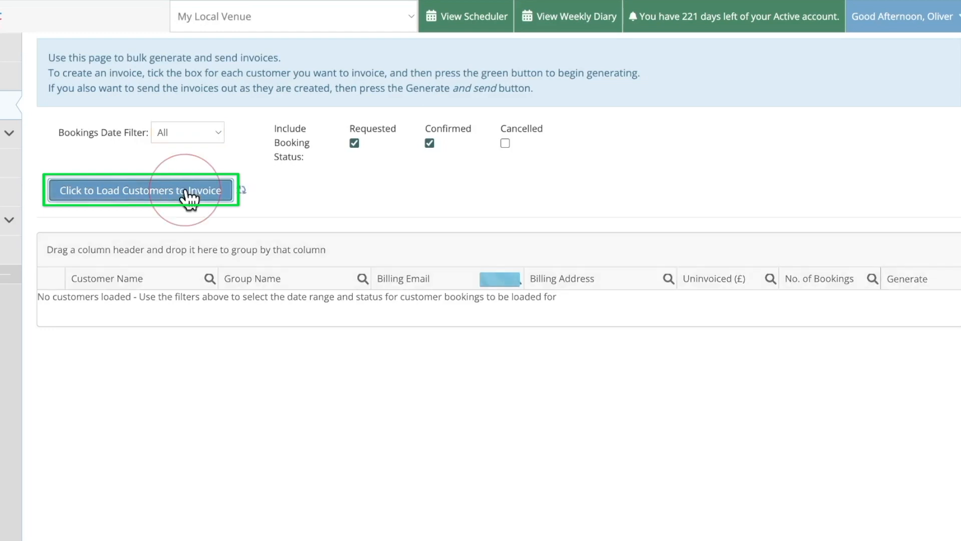
{"action": "left_click", "coordinate": [140, 190]}
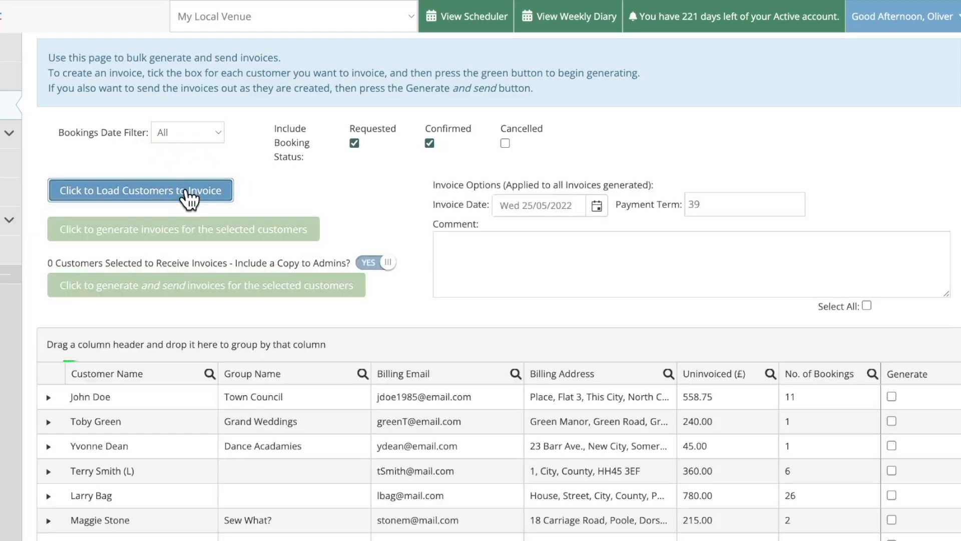
{"action": "scroll", "scroll_direction": "down", "scroll_amount": 3}
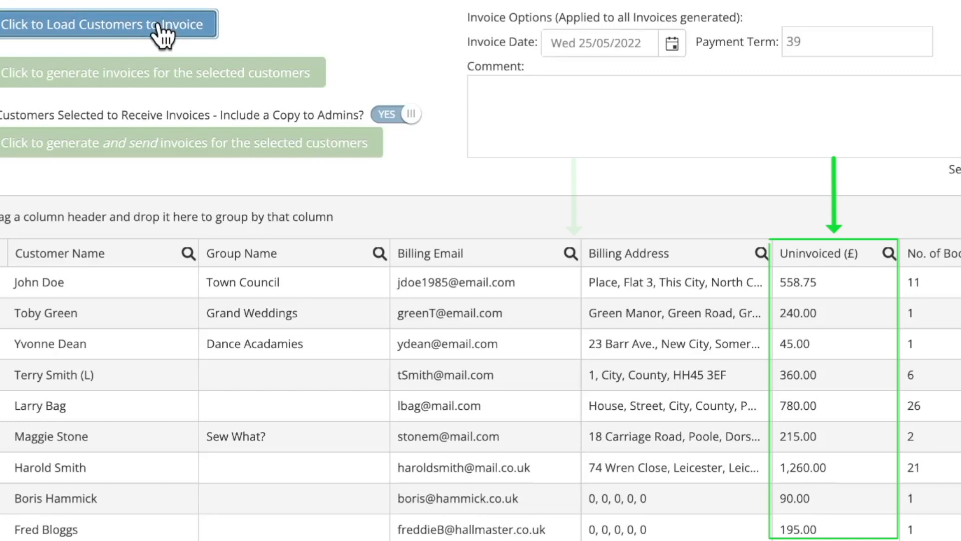
{"action": "scroll", "scroll_direction": "right", "scroll_amount": 3}
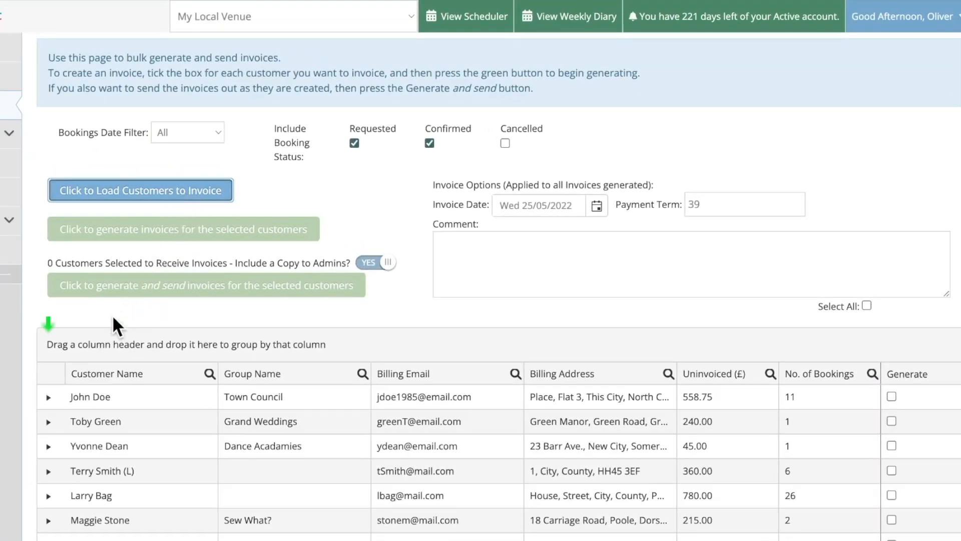
{"action": "left_click", "coordinate": [49, 397]}
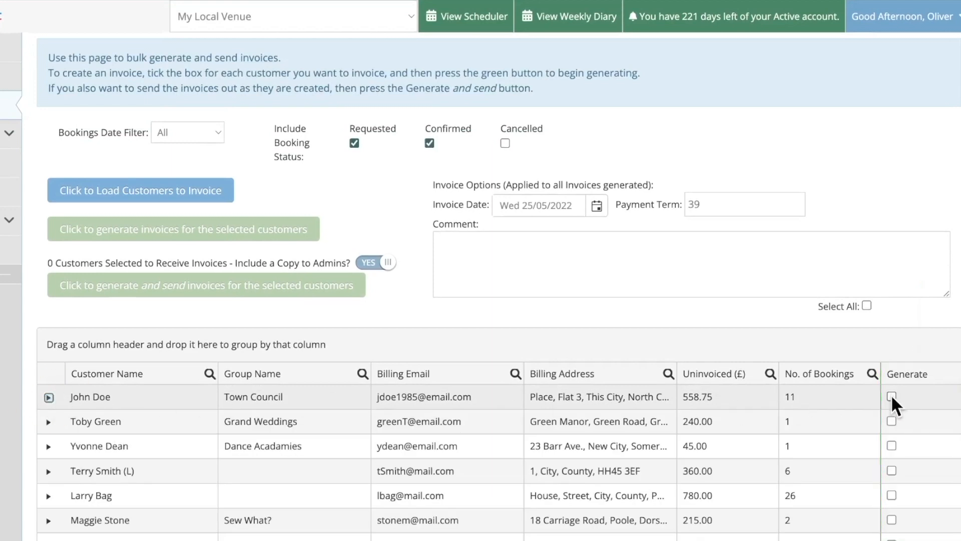
Step: Tick Select All so all ten customers, including John Doe, are marked for invoicing
{"action": "left_click", "coordinate": [891, 420]}
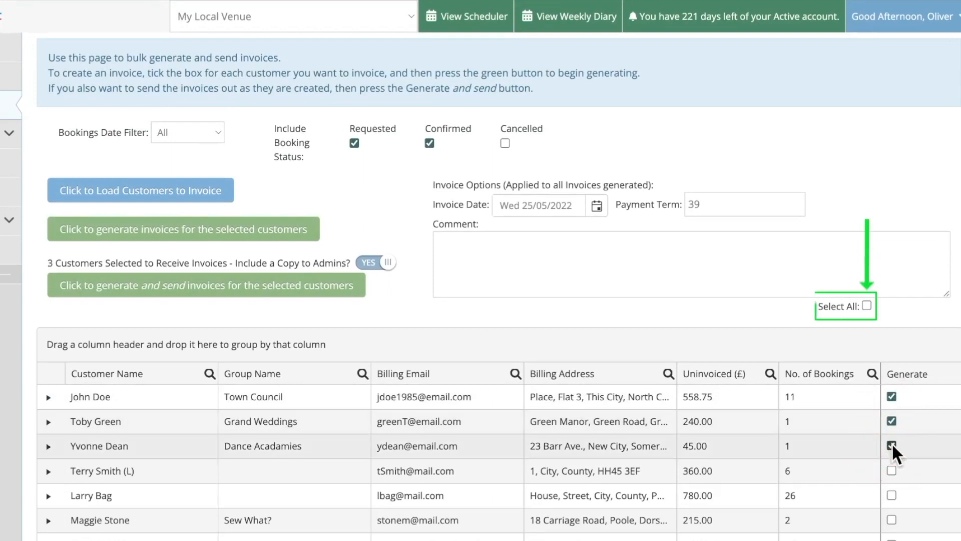
{"action": "left_click", "coordinate": [891, 446]}
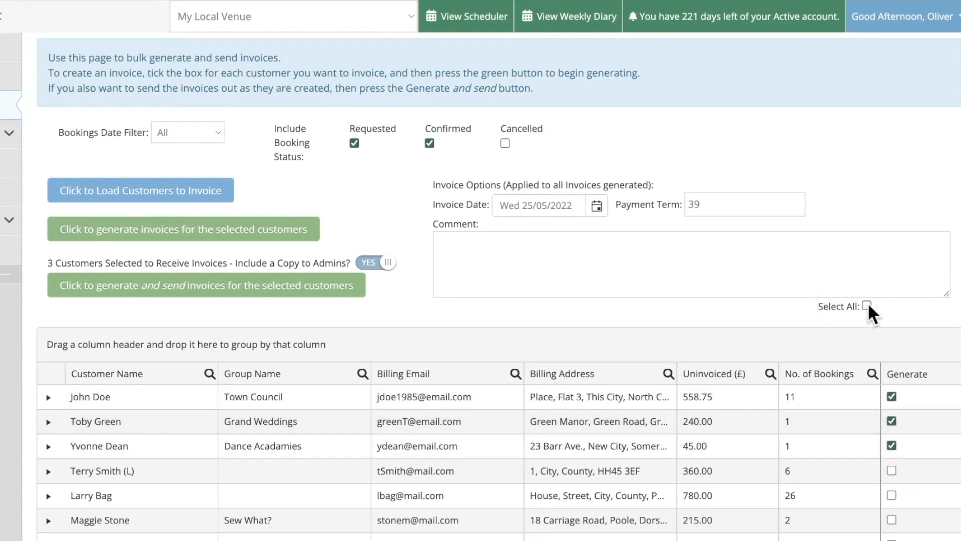
{"action": "left_click", "coordinate": [871, 307]}
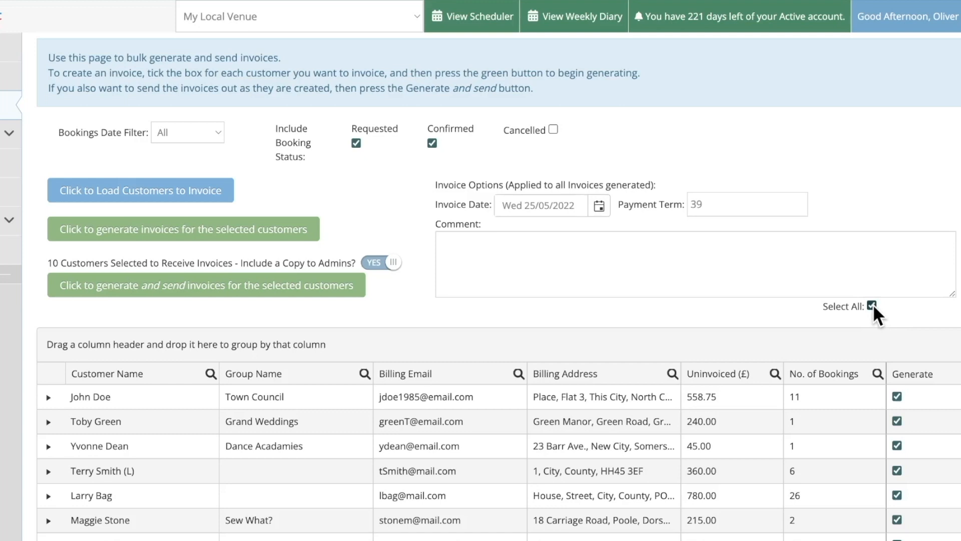
{"action": "left_click", "coordinate": [380, 262]}
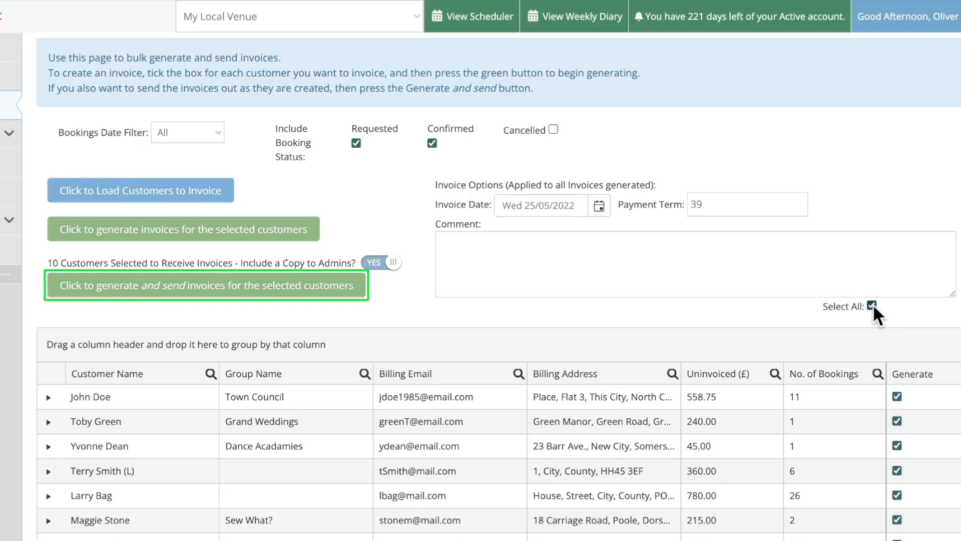
{"action": "mouse_move", "coordinate": [247, 294]}
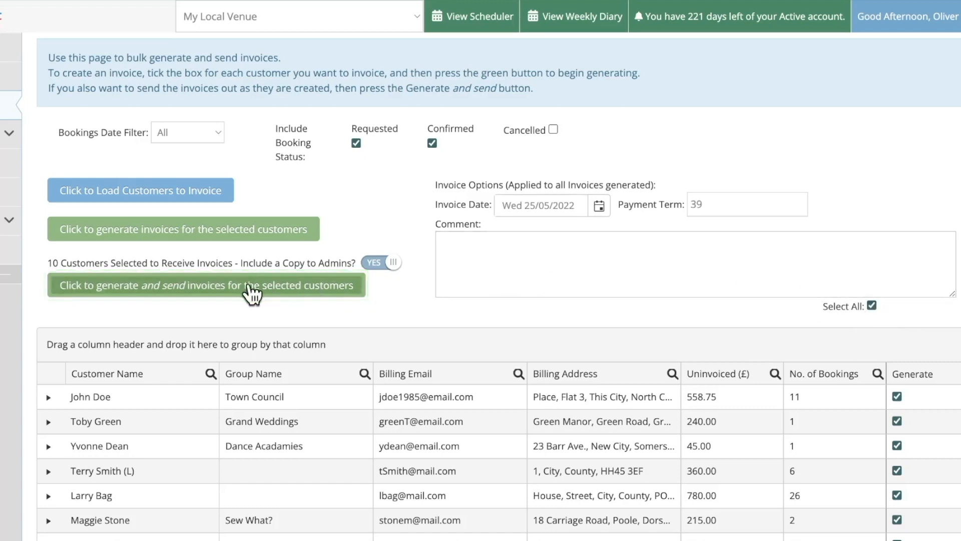
Step: Generate and send invoices for the ten selected customers, then view the invoicing list
{"action": "left_click", "coordinate": [204, 285]}
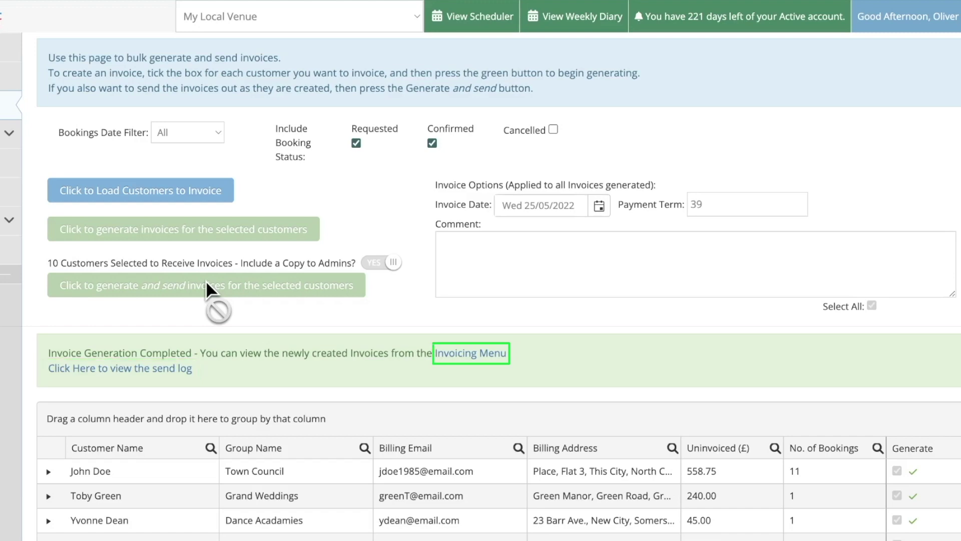
{"action": "left_click", "coordinate": [471, 352]}
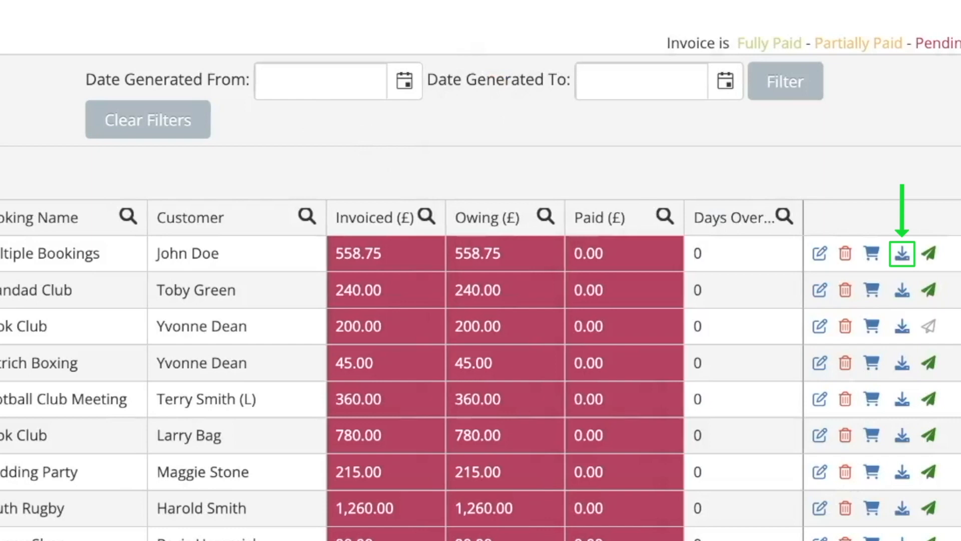
{"action": "mouse_move", "coordinate": [929, 253]}
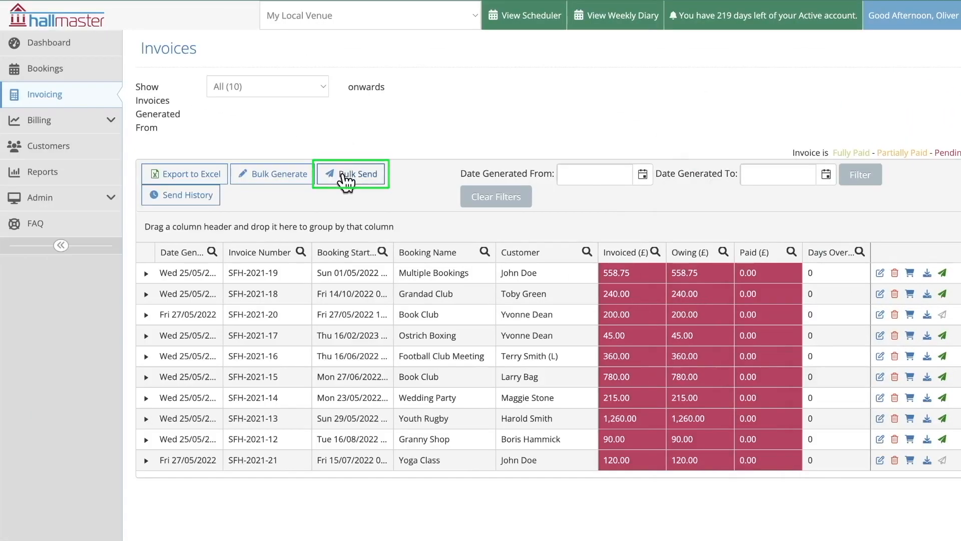
Step: Bulk send the Book Club and Yoga Class invoices, with the date filter set to All
{"action": "left_click", "coordinate": [352, 174]}
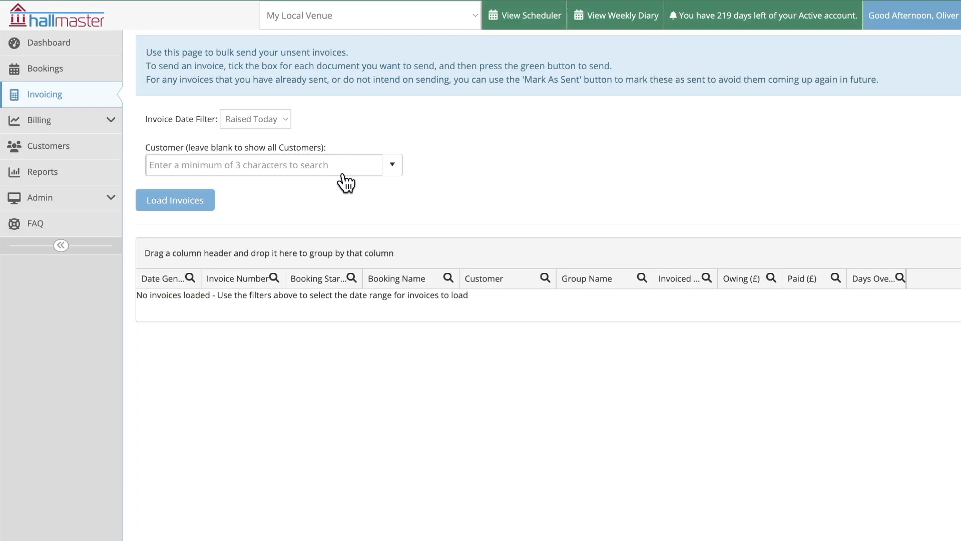
{"action": "left_click", "coordinate": [255, 120]}
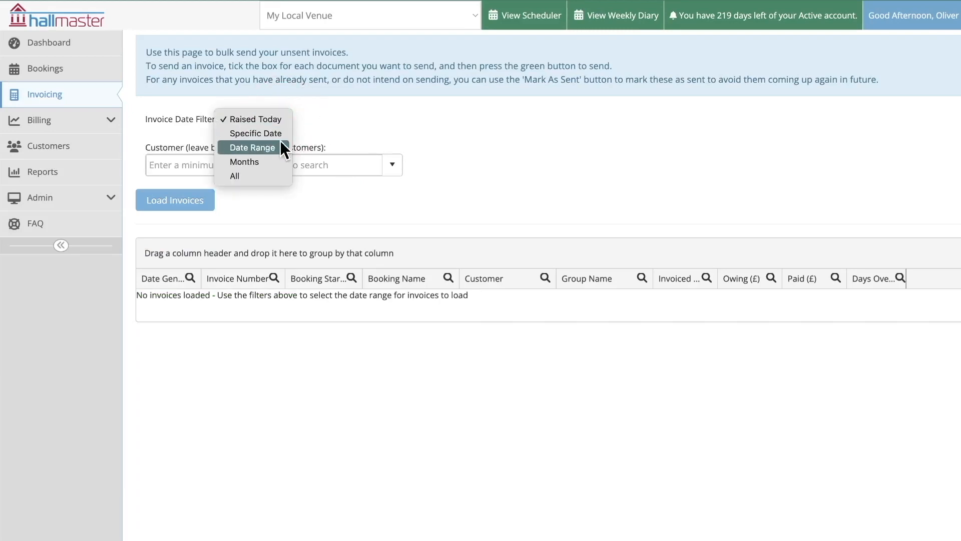
{"action": "left_click", "coordinate": [233, 175]}
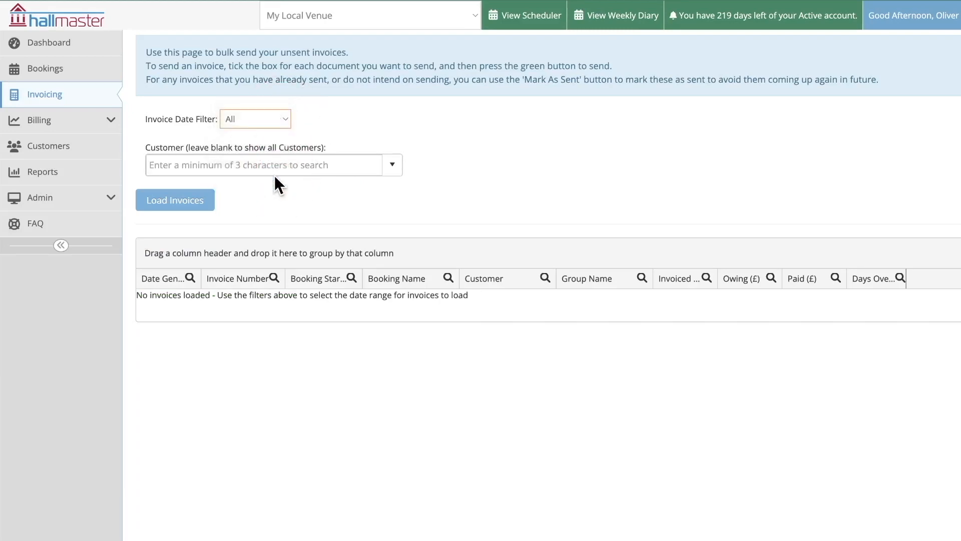
{"action": "left_click", "coordinate": [175, 200]}
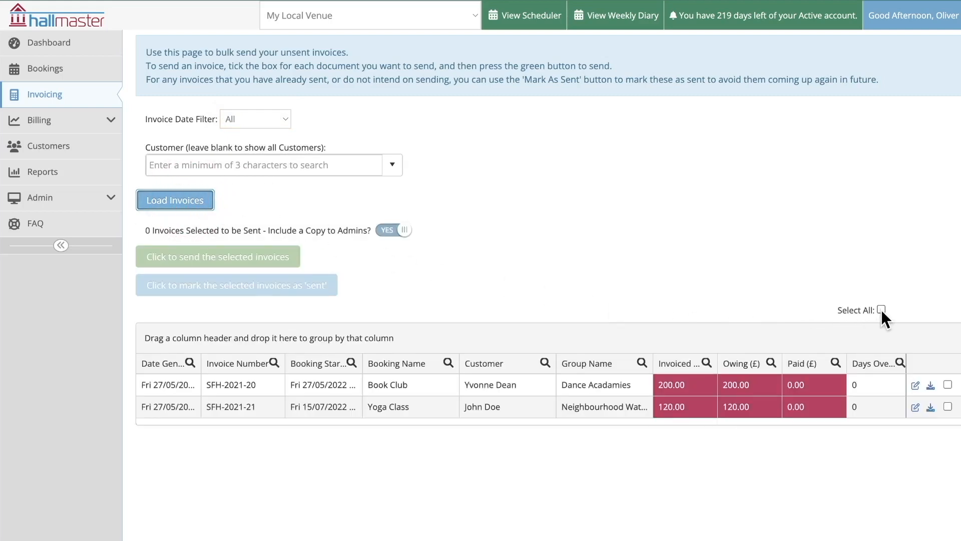
{"action": "left_click", "coordinate": [882, 311]}
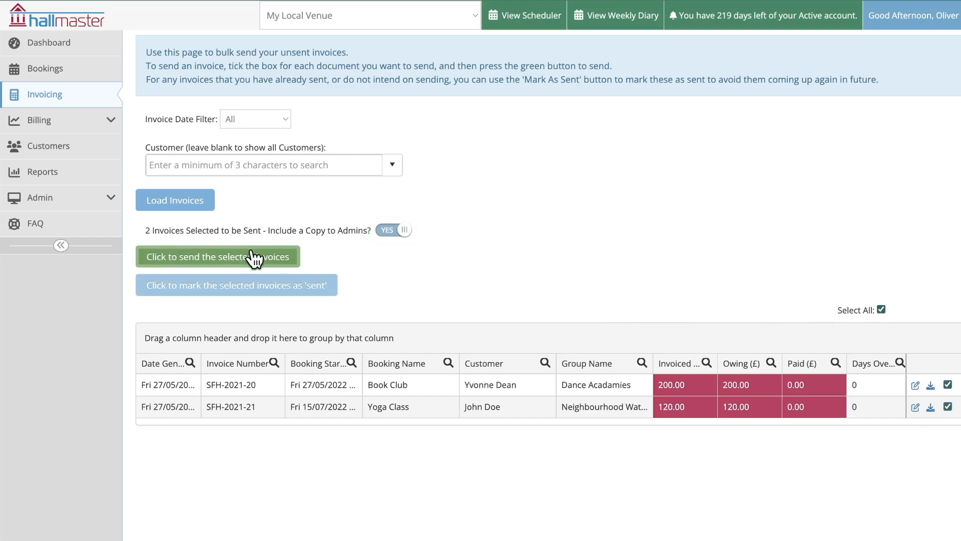
{"action": "left_click", "coordinate": [219, 256]}
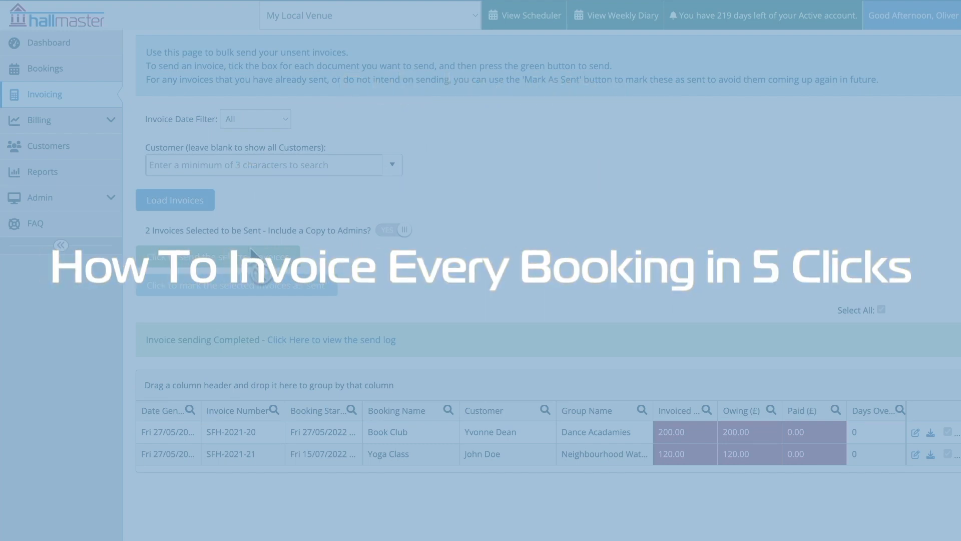
Step: Rerun Bulk Generate: load the ten customers, select all, and generate and send invoices
{"action": "left_click", "coordinate": [41, 43]}
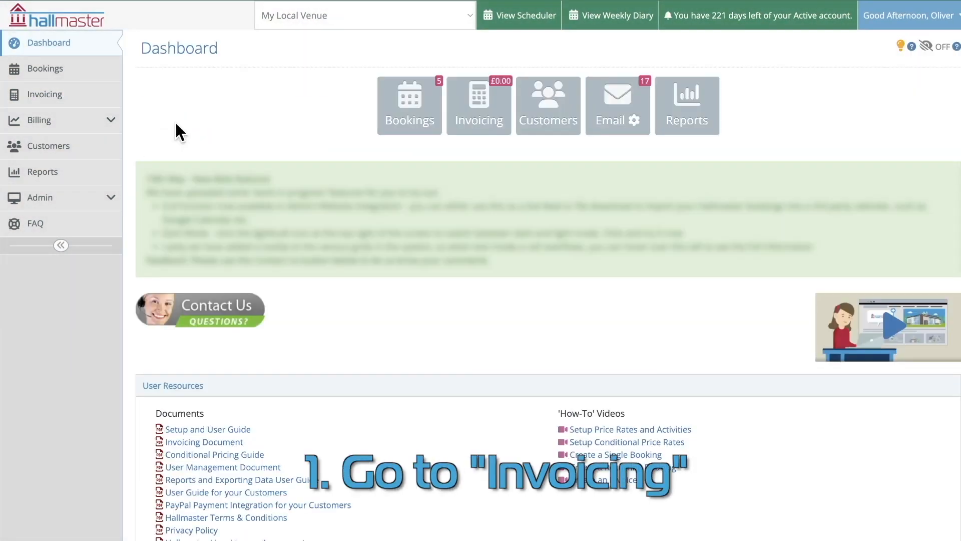
{"action": "left_click", "coordinate": [44, 94]}
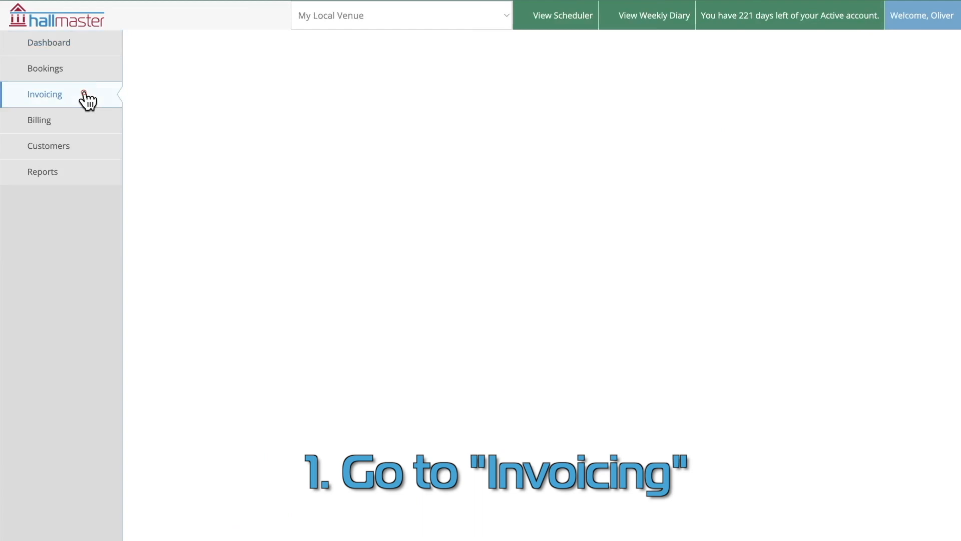
{"action": "left_click", "coordinate": [44, 94]}
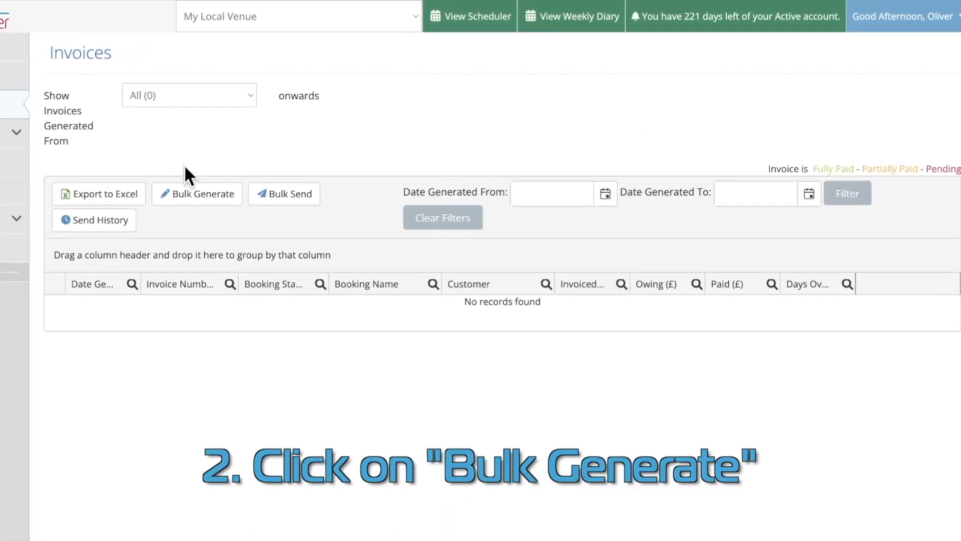
{"action": "left_click", "coordinate": [197, 194]}
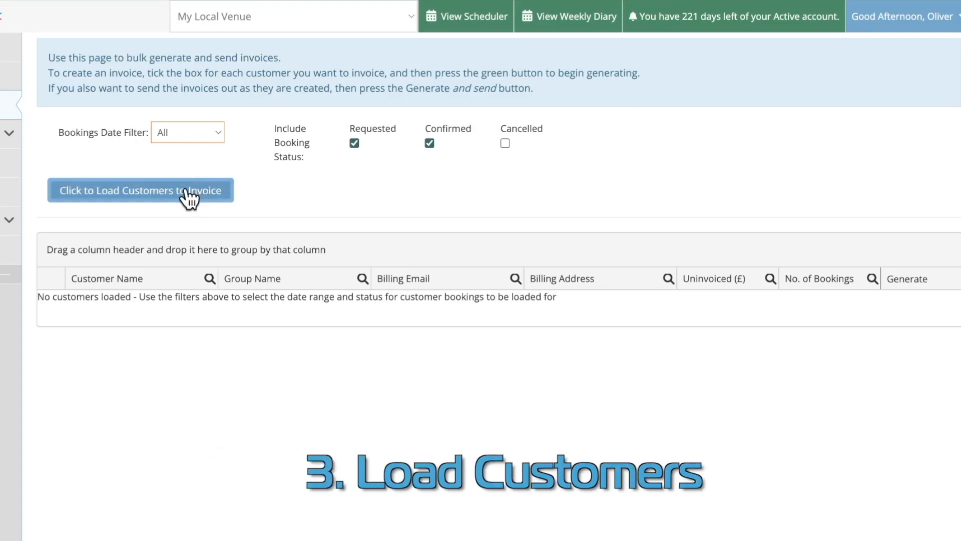
{"action": "left_click", "coordinate": [139, 190]}
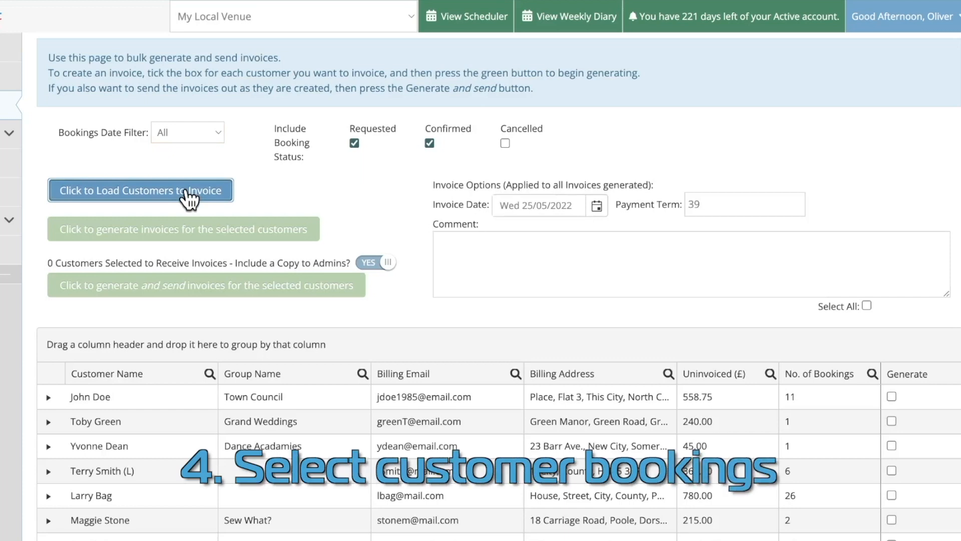
{"action": "left_click", "coordinate": [872, 307]}
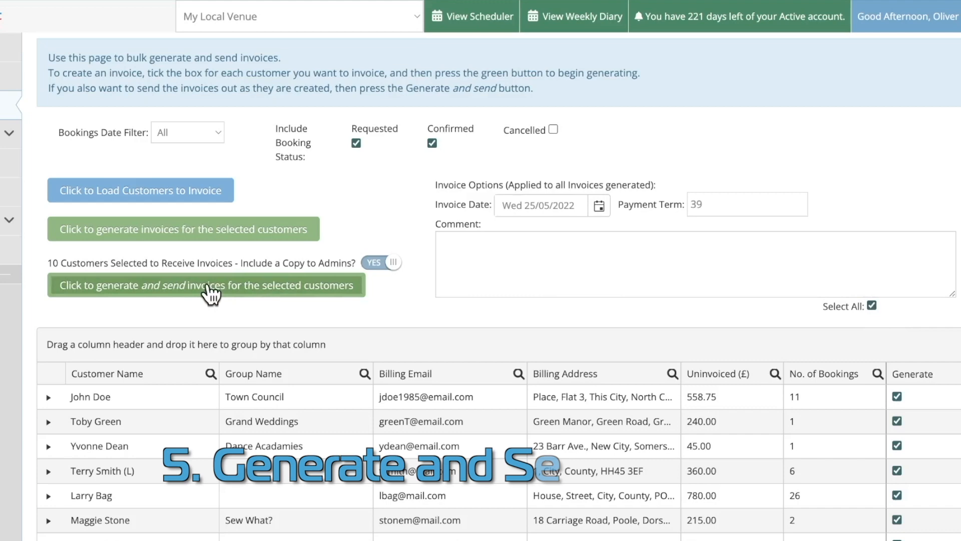
{"action": "left_click", "coordinate": [207, 284]}
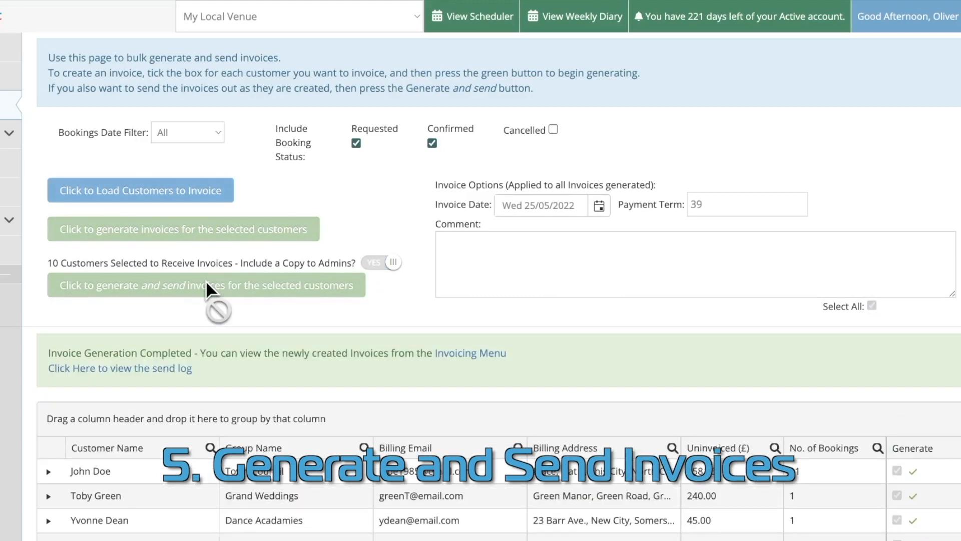